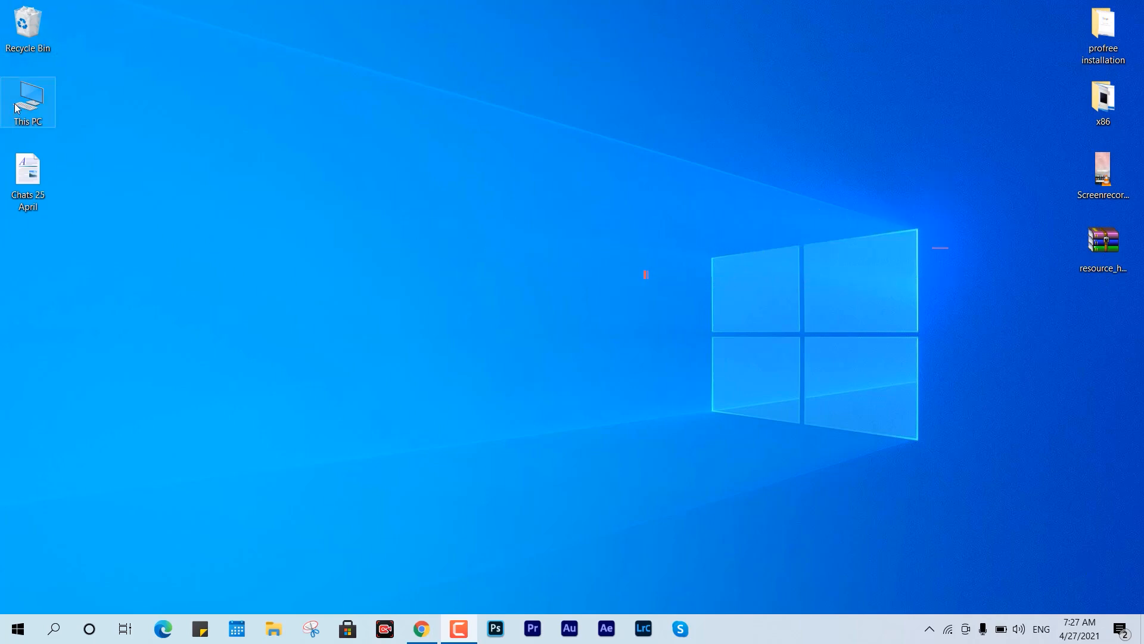
Step: Navigate from This PC through Local Disk (C:) into the adb folder
{"action": "double_click", "coordinate": [28, 101]}
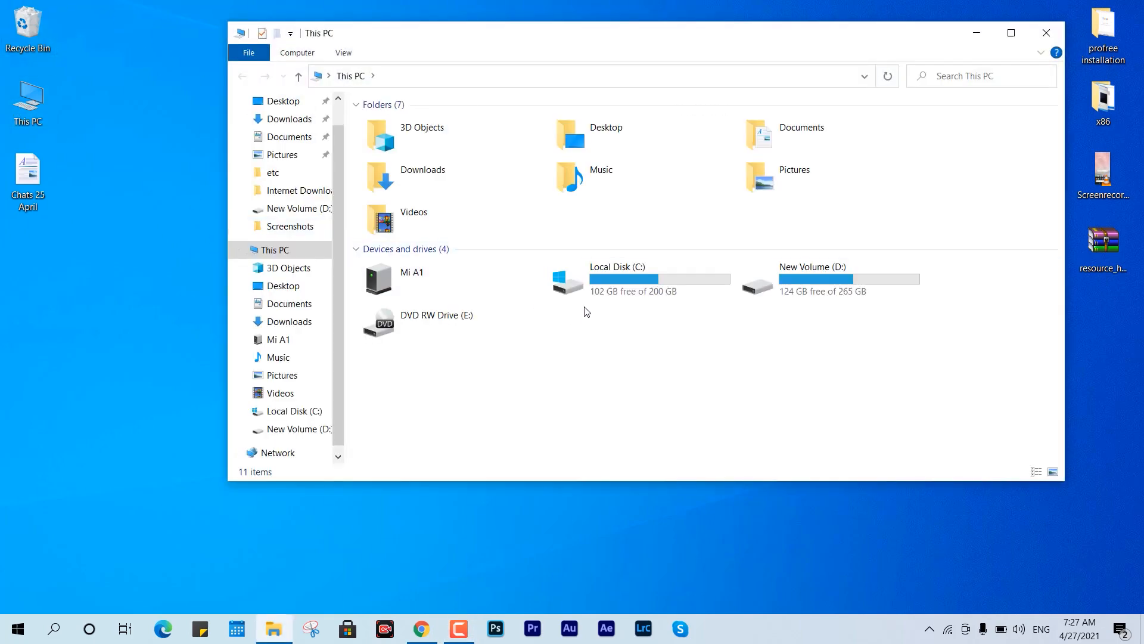
{"action": "double_click", "coordinate": [618, 279]}
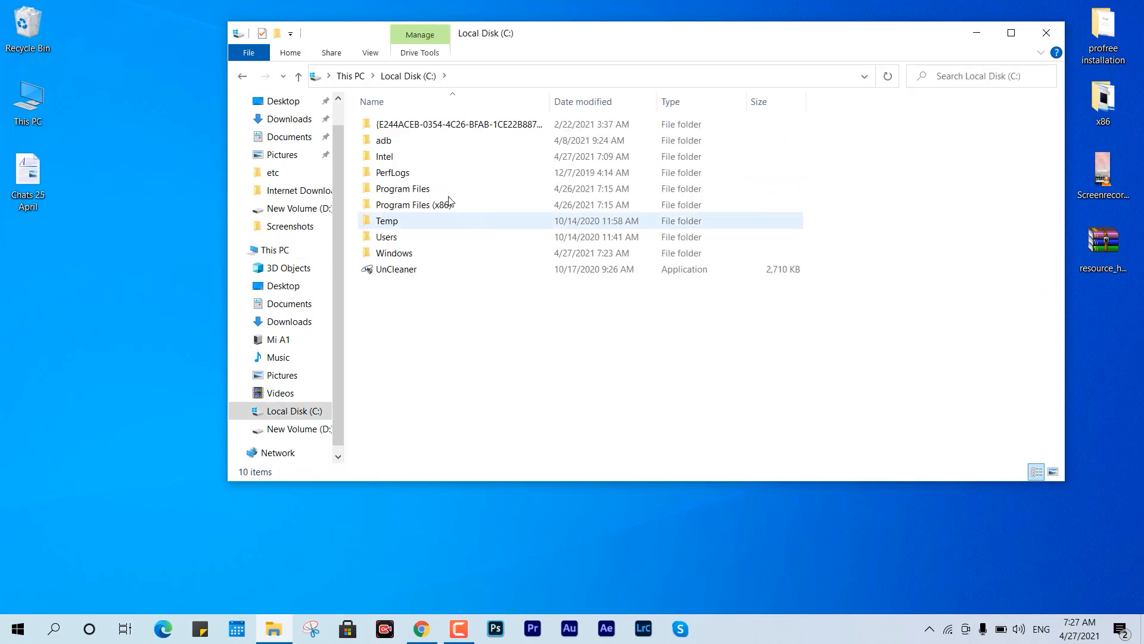
{"action": "double_click", "coordinate": [383, 141]}
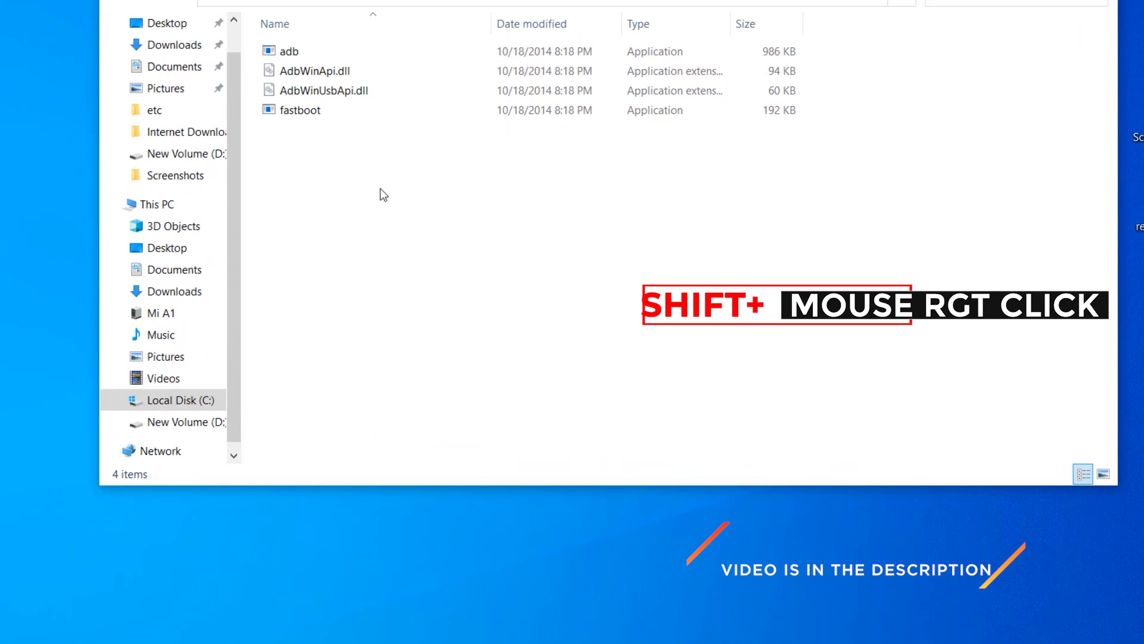
Step: Launch a PowerShell window inside the adb folder via the Shift+right-click menu
{"action": "right_click", "coordinate": [379, 195]}
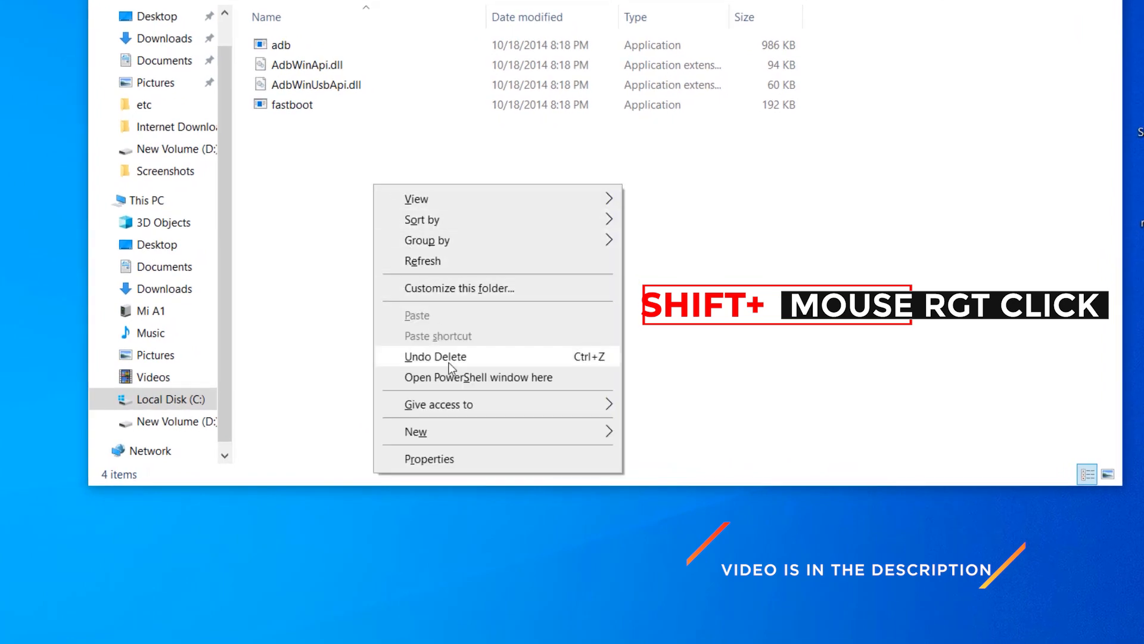
{"action": "left_click", "coordinate": [479, 378]}
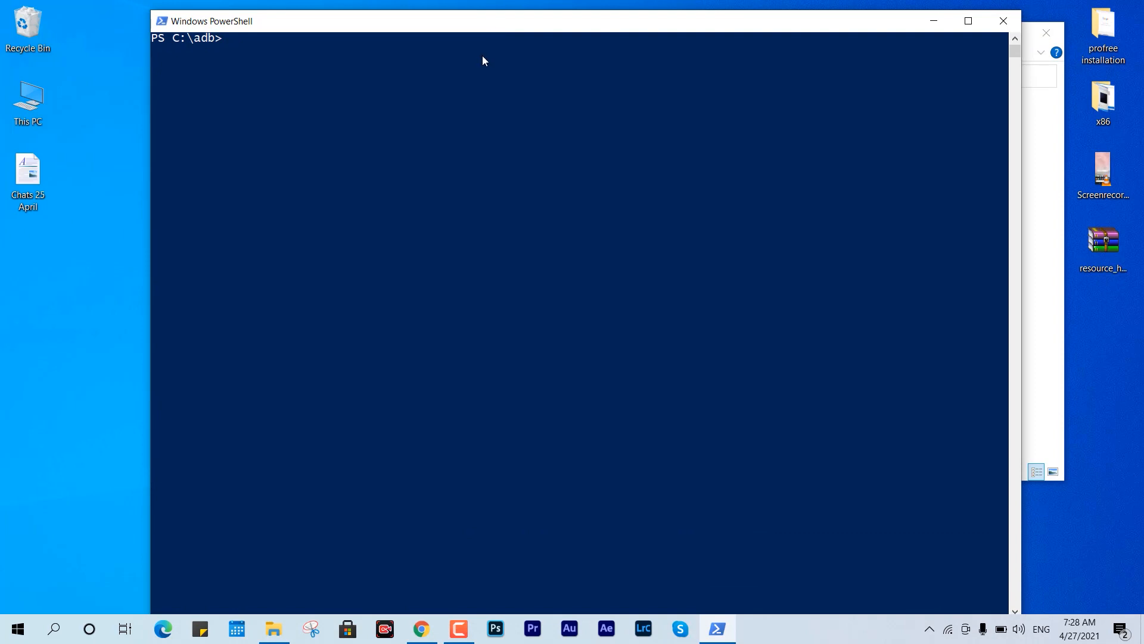
Step: Enter the adb devices command at the C:\adb prompt, correcting a mistyped word
{"action": "type", "text": "adb"}
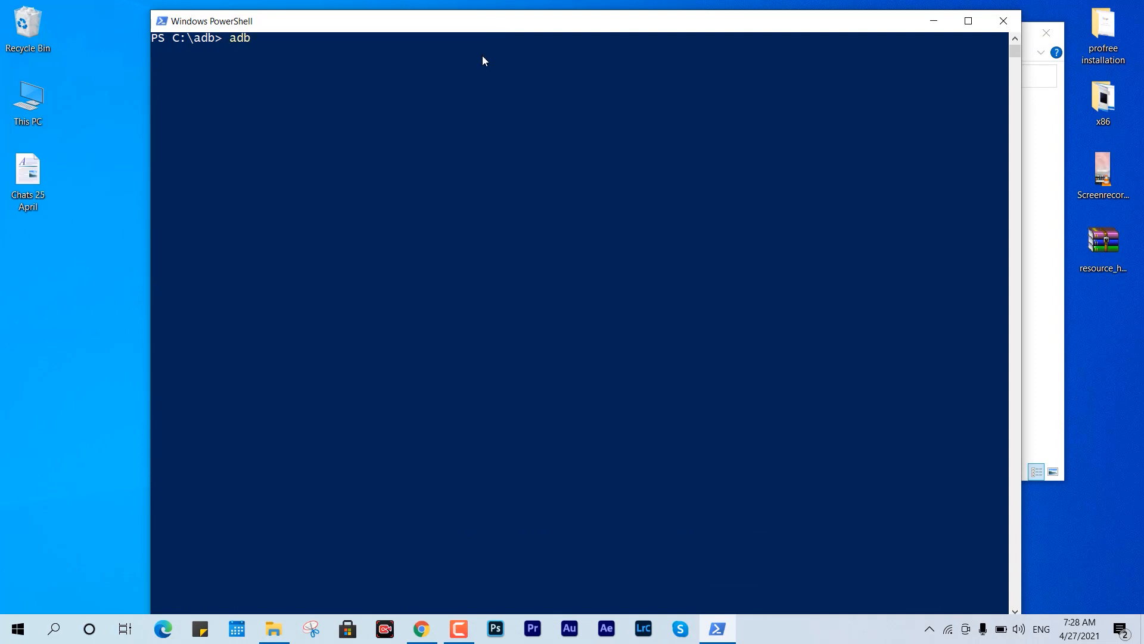
{"action": "type", "text": "fade"}
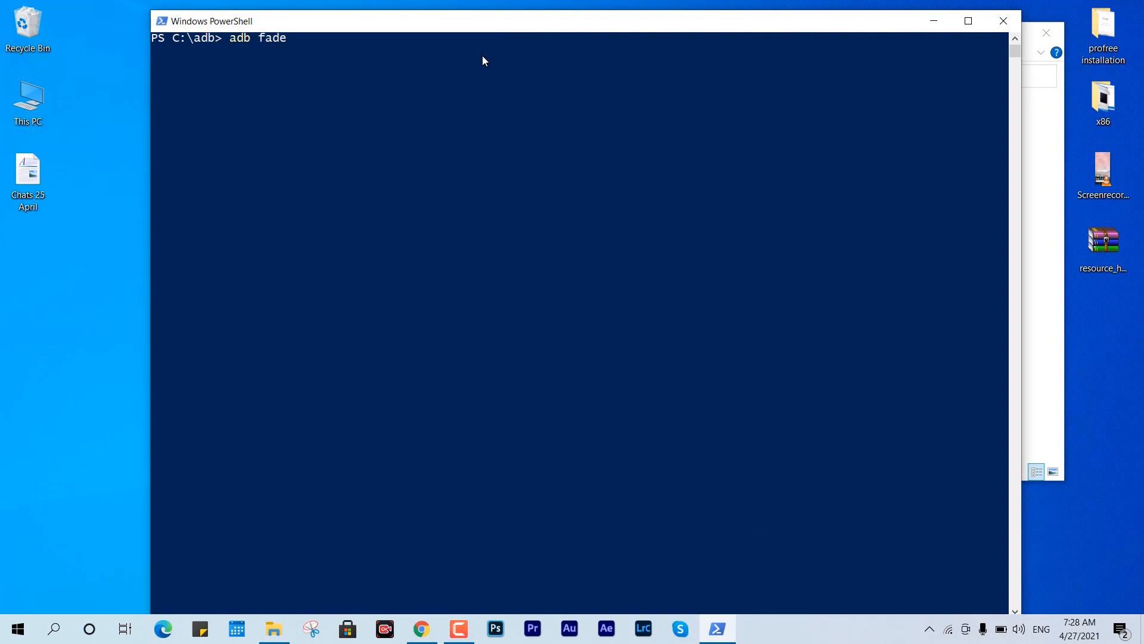
{"action": "key", "text": "Backspace"}
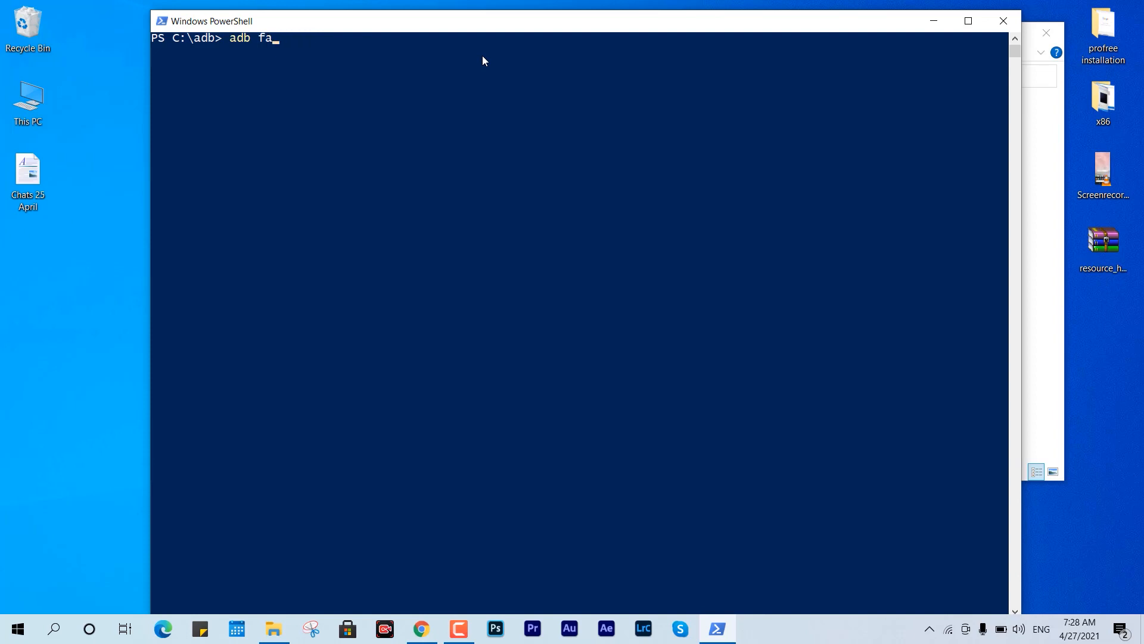
{"action": "type", "text": "devi"}
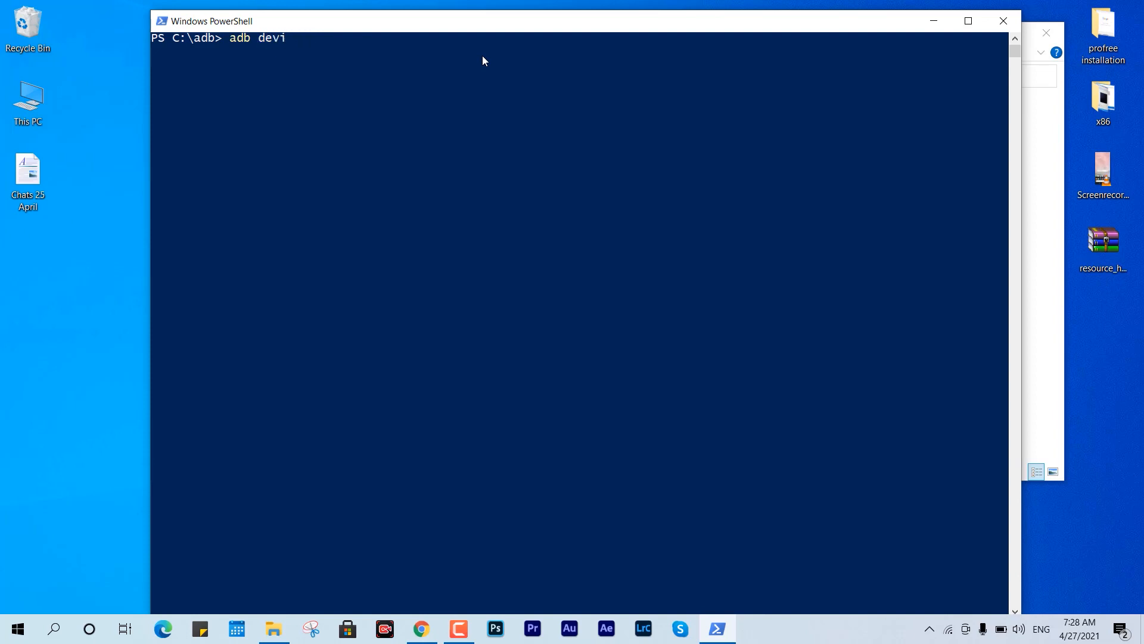
{"action": "type", "text": "ce"}
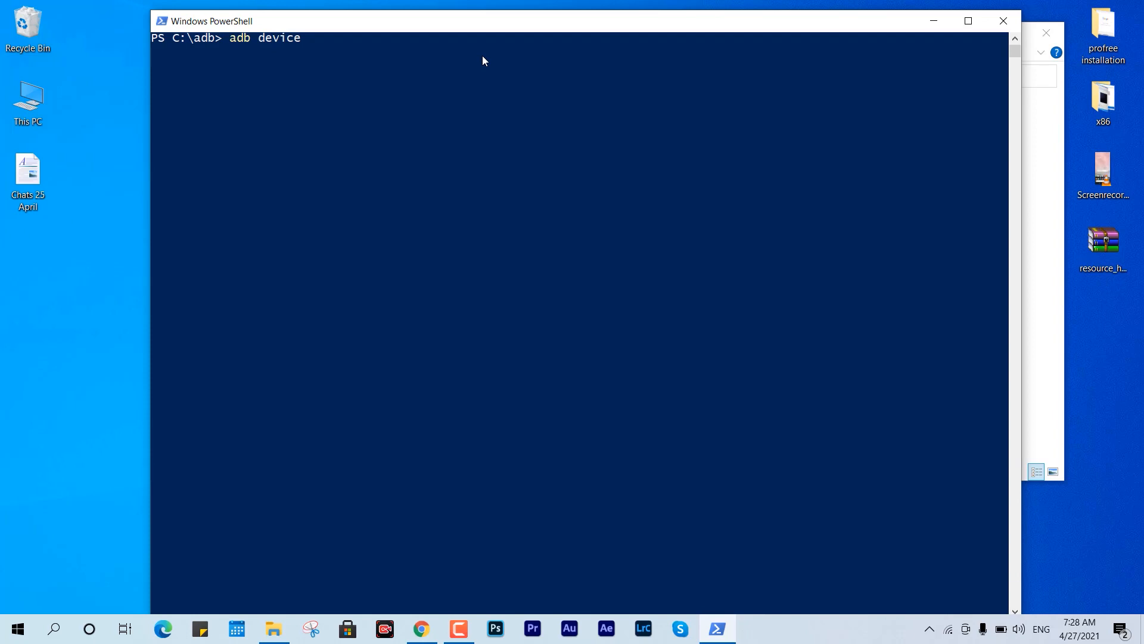